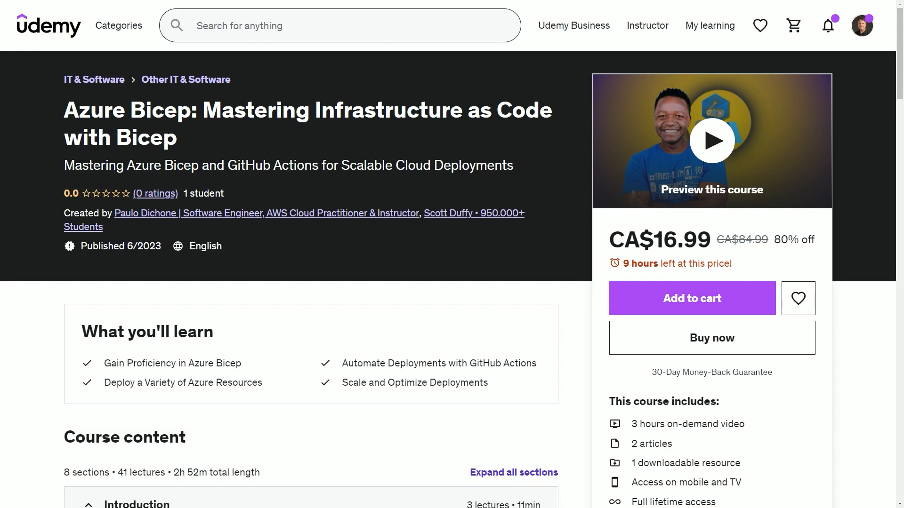
Scroll through the storage-account Bicep file and highlight where uniqueStorageName is used in the resource
{"action": "left_click", "coordinate": [169, 7]}
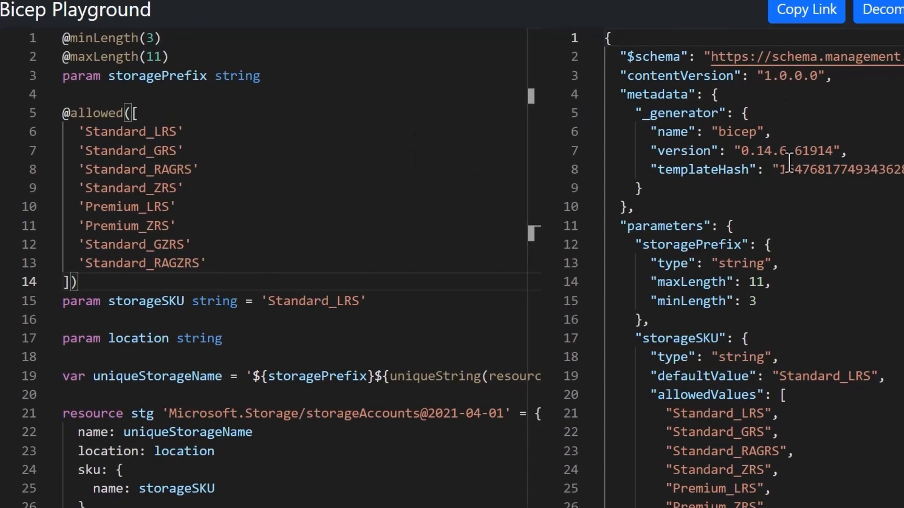
{"action": "mouse_move", "coordinate": [757, 182]}
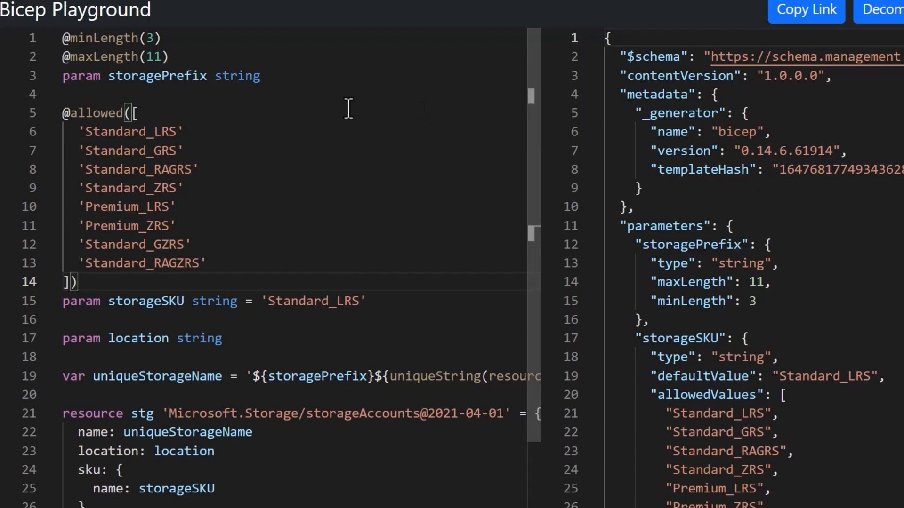
{"action": "mouse_move", "coordinate": [164, 97]}
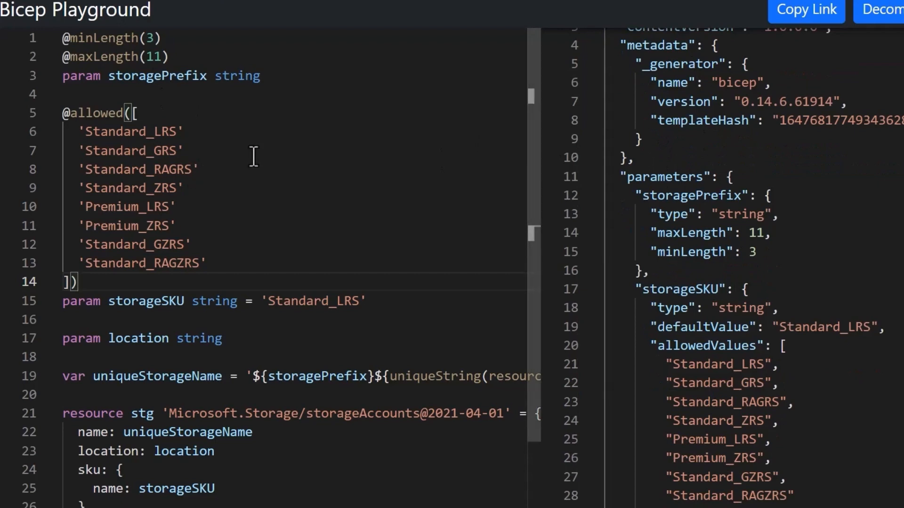
{"action": "scroll", "scroll_direction": "down", "scroll_amount": 3}
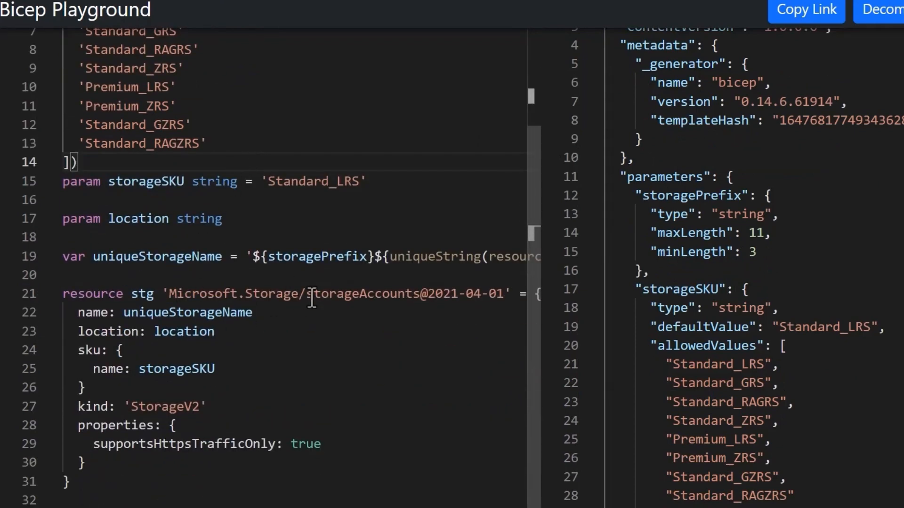
{"action": "scroll", "scroll_direction": "down", "scroll_amount": 3}
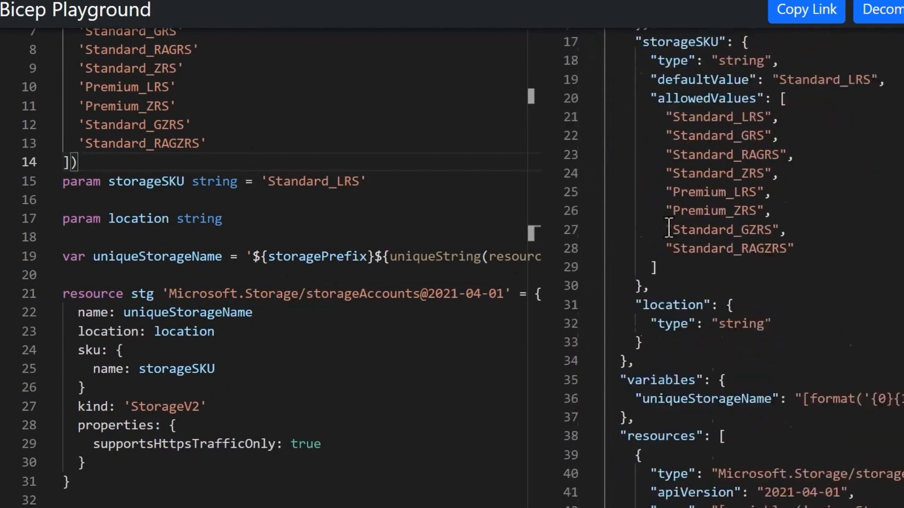
{"action": "scroll", "scroll_direction": "down", "scroll_amount": 3}
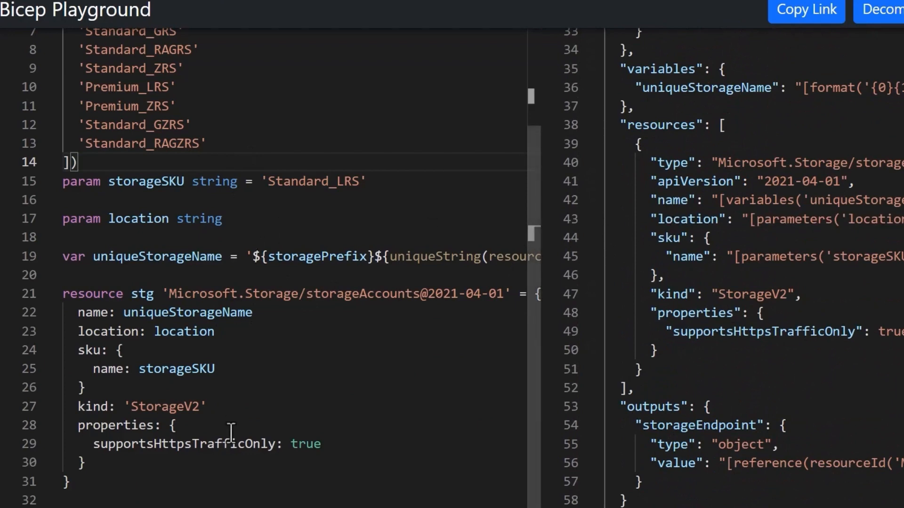
{"action": "scroll", "scroll_direction": "up", "scroll_amount": 3}
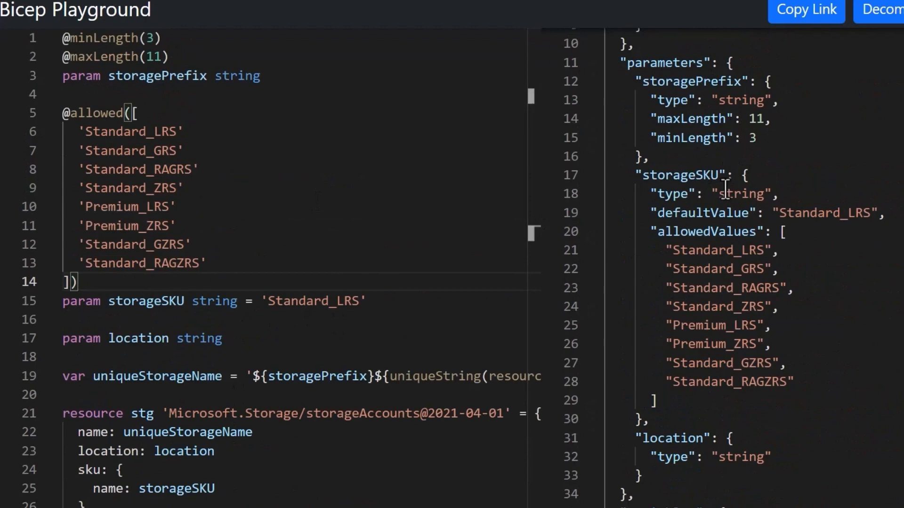
{"action": "mouse_move", "coordinate": [787, 256]}
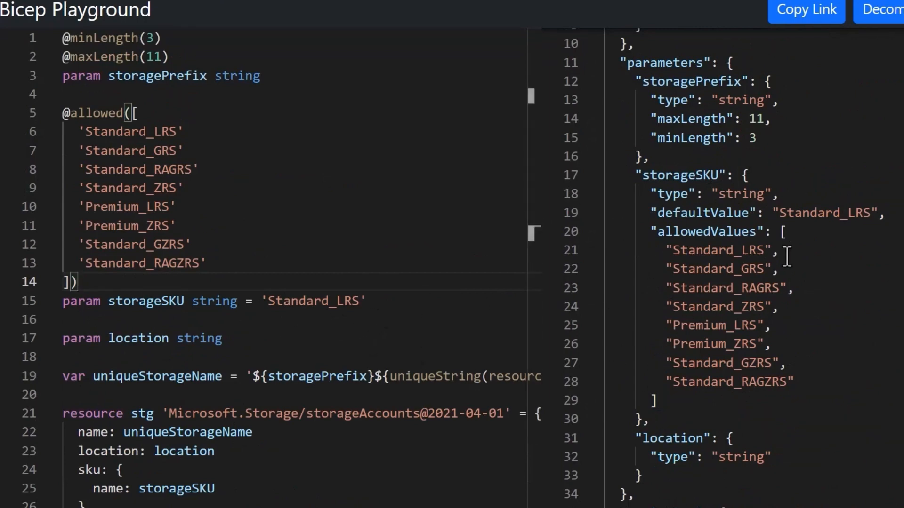
{"action": "mouse_move", "coordinate": [744, 160]}
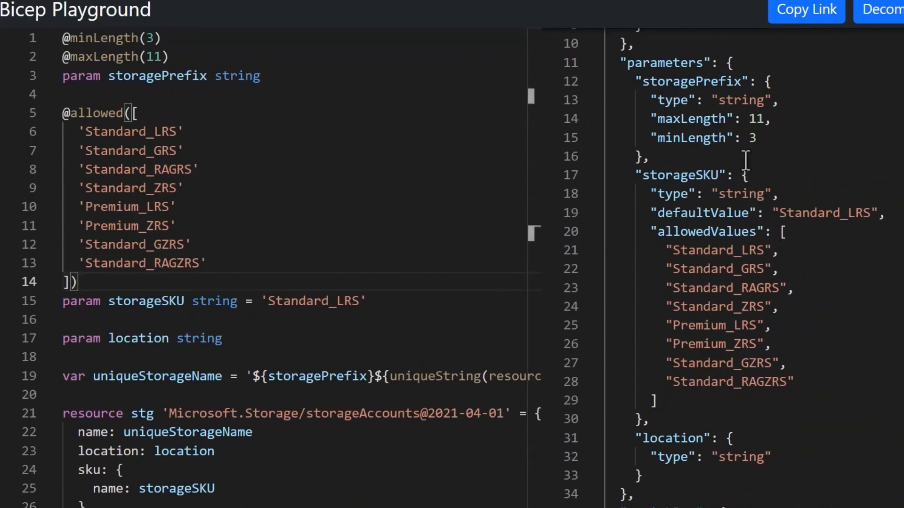
{"action": "mouse_move", "coordinate": [662, 404]}
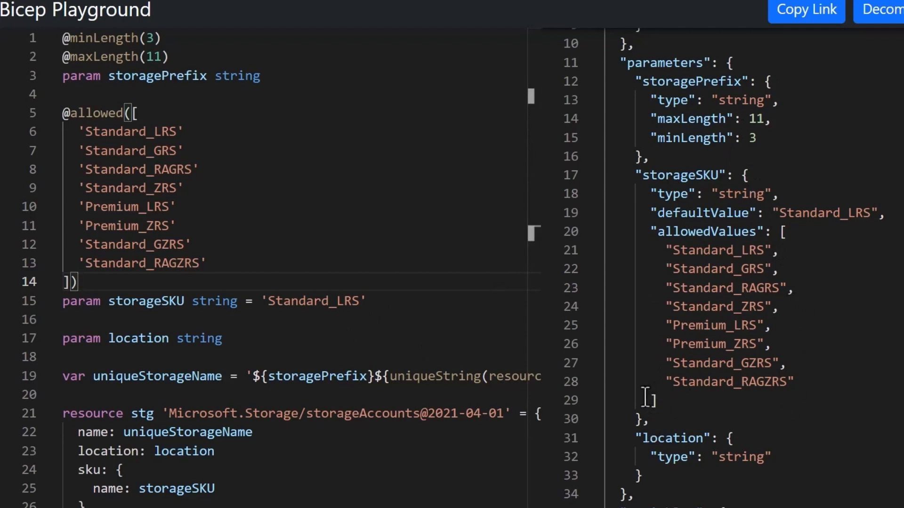
{"action": "scroll", "scroll_direction": "down", "scroll_amount": 3}
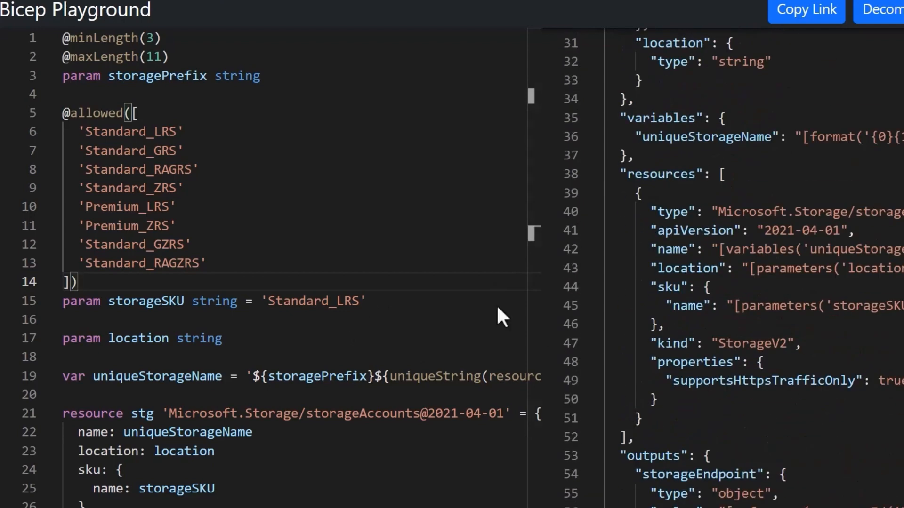
{"action": "mouse_move", "coordinate": [703, 196]}
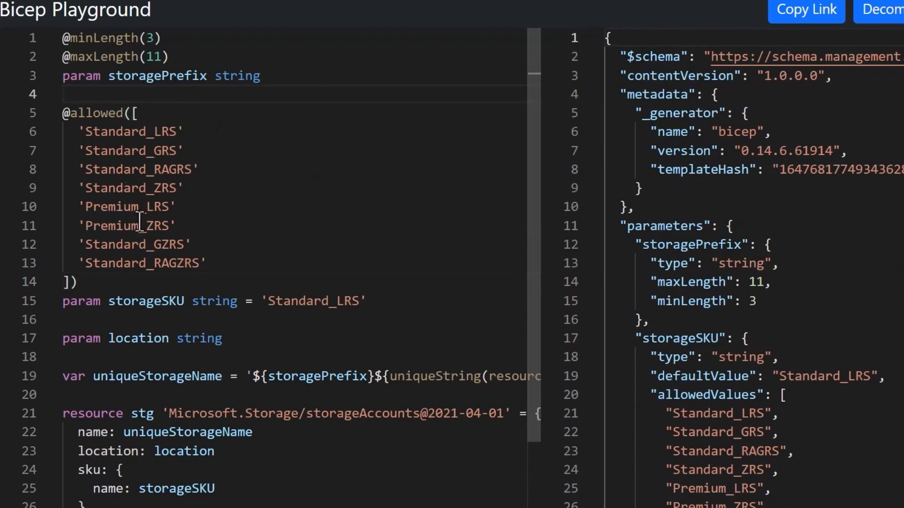
{"action": "mouse_move", "coordinate": [253, 254]}
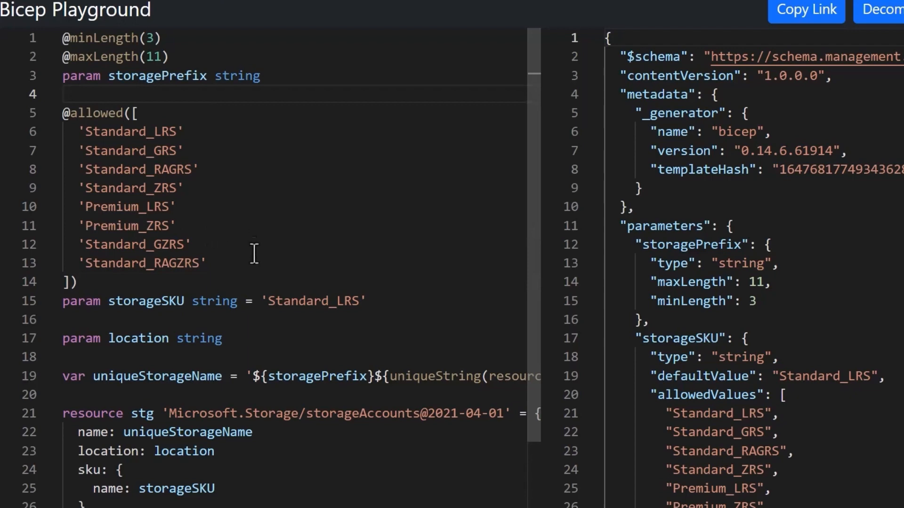
{"action": "mouse_move", "coordinate": [313, 239]}
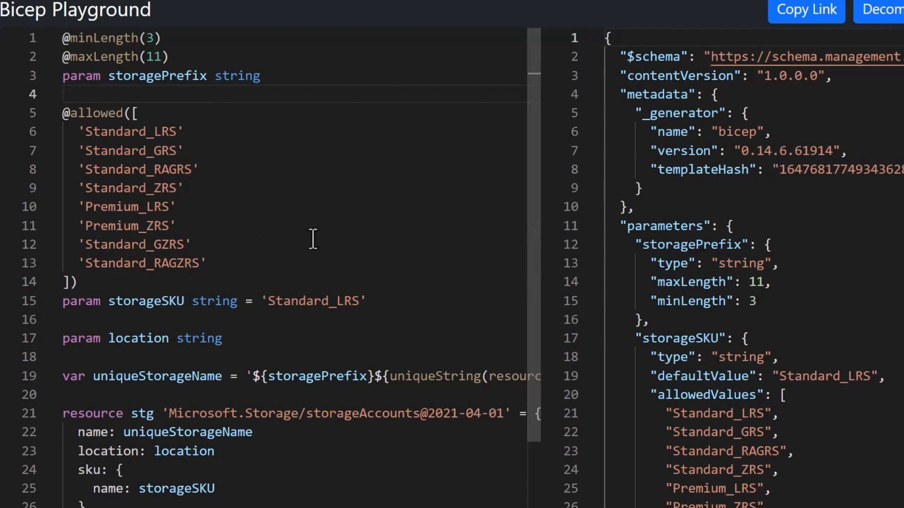
{"action": "mouse_move", "coordinate": [240, 112]}
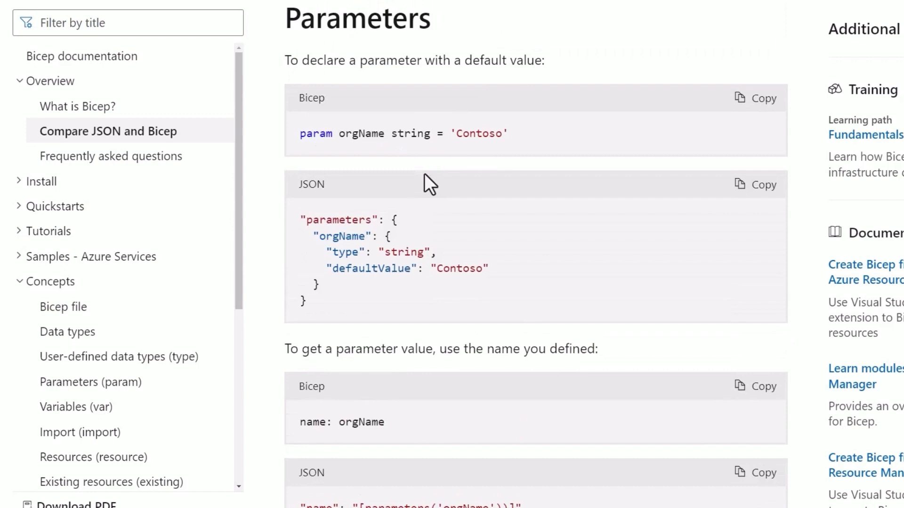
{"action": "scroll", "scroll_direction": "down", "scroll_amount": 3}
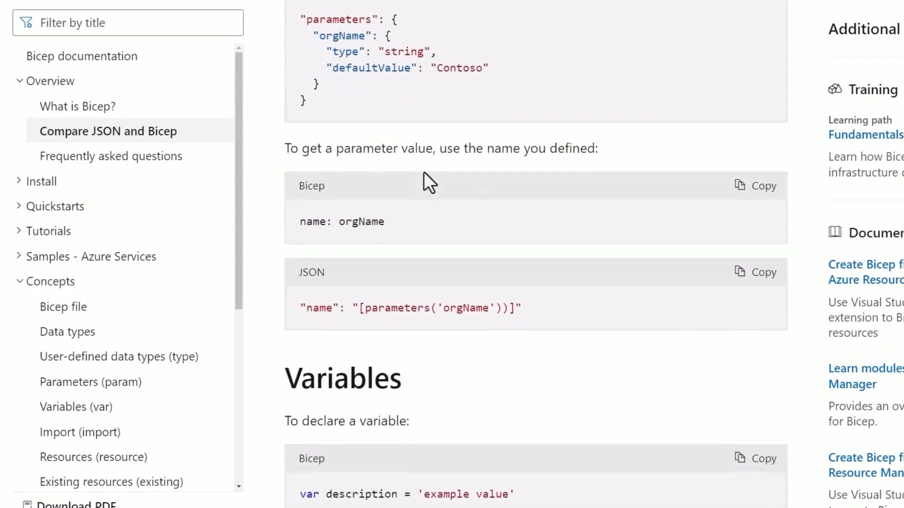
{"action": "scroll", "scroll_direction": "down", "scroll_amount": 3}
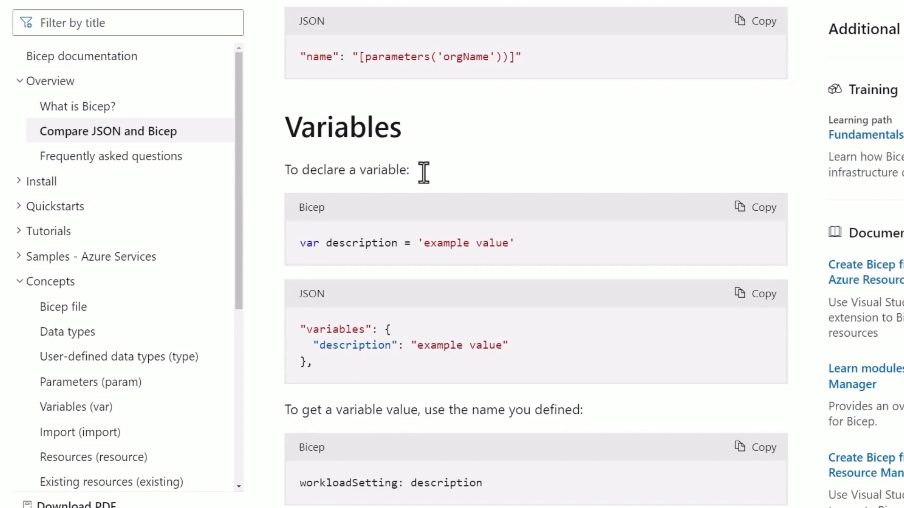
{"action": "mouse_move", "coordinate": [406, 122]}
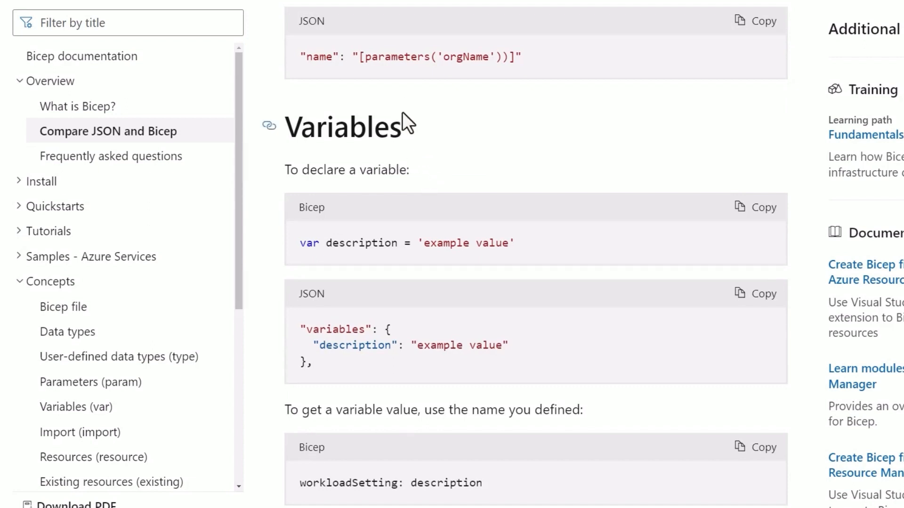
{"action": "mouse_move", "coordinate": [364, 127]}
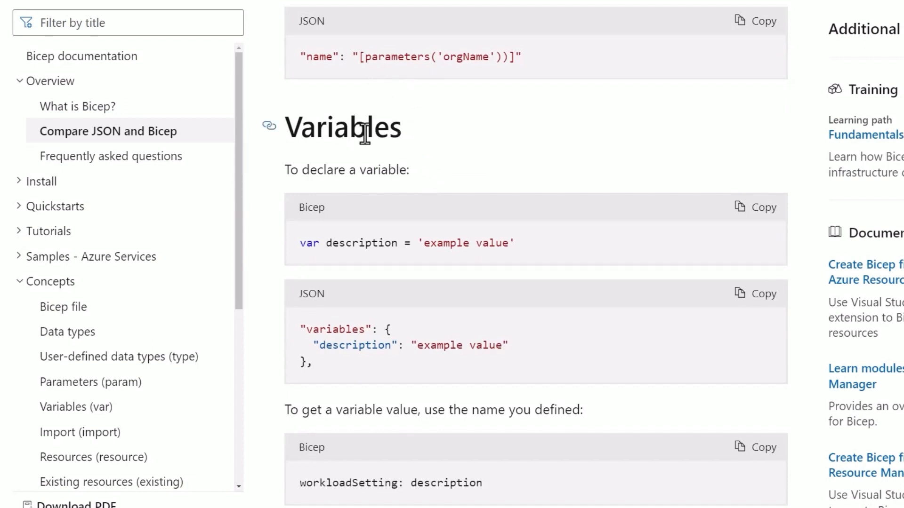
{"action": "mouse_move", "coordinate": [497, 126]}
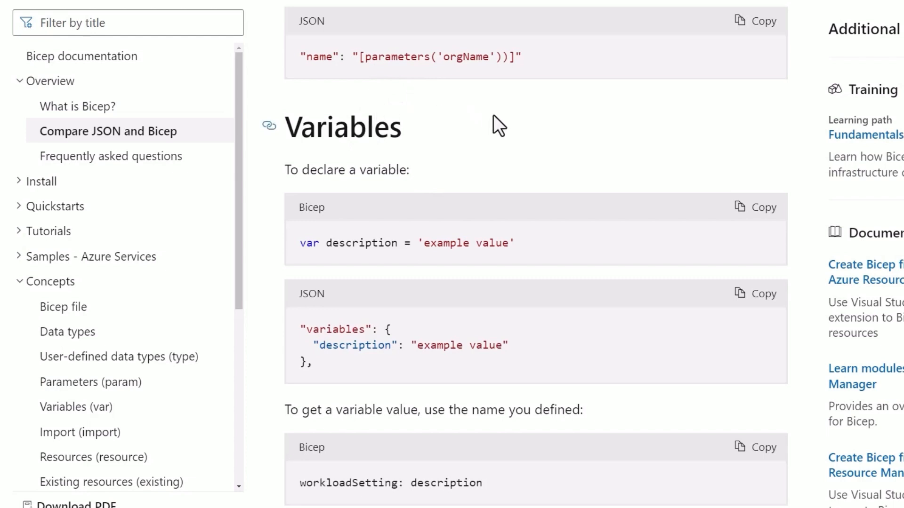
{"action": "scroll", "scroll_direction": "down", "scroll_amount": 3}
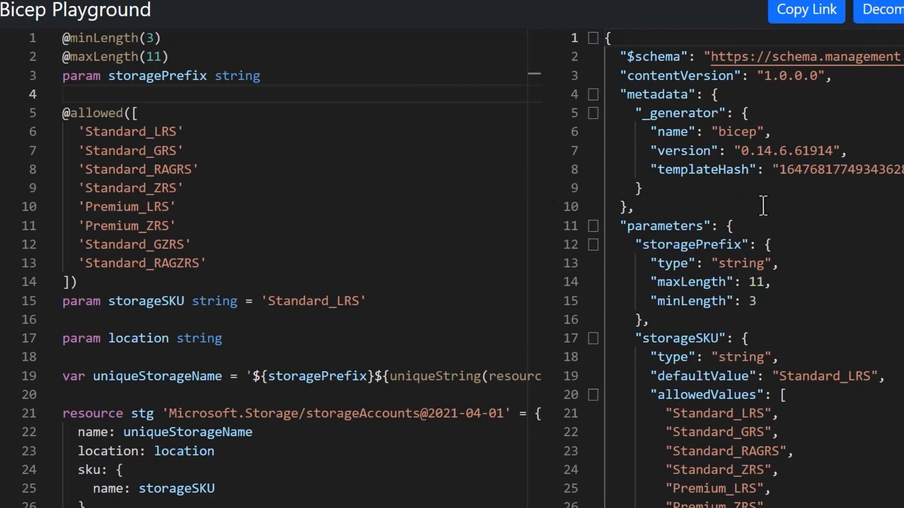
{"action": "scroll", "scroll_direction": "down", "scroll_amount": 3}
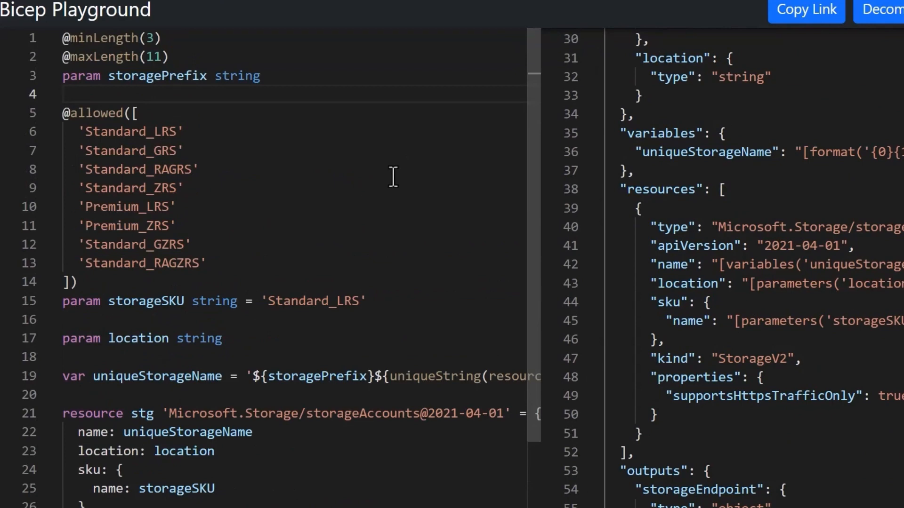
{"action": "mouse_move", "coordinate": [336, 184]}
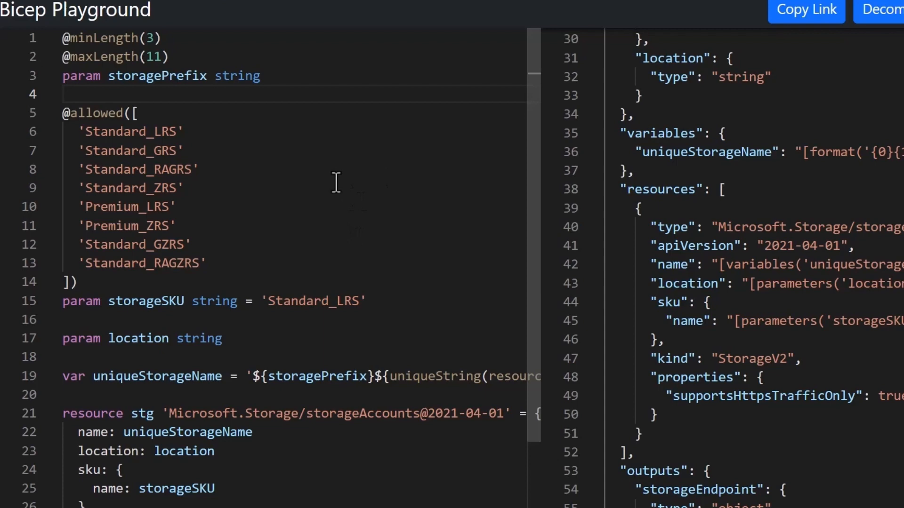
{"action": "mouse_move", "coordinate": [258, 356]}
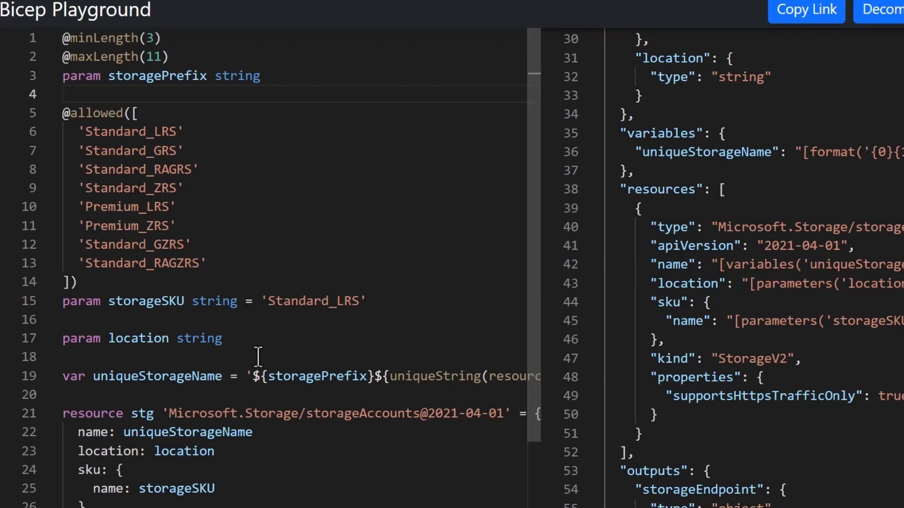
{"action": "mouse_move", "coordinate": [256, 320]}
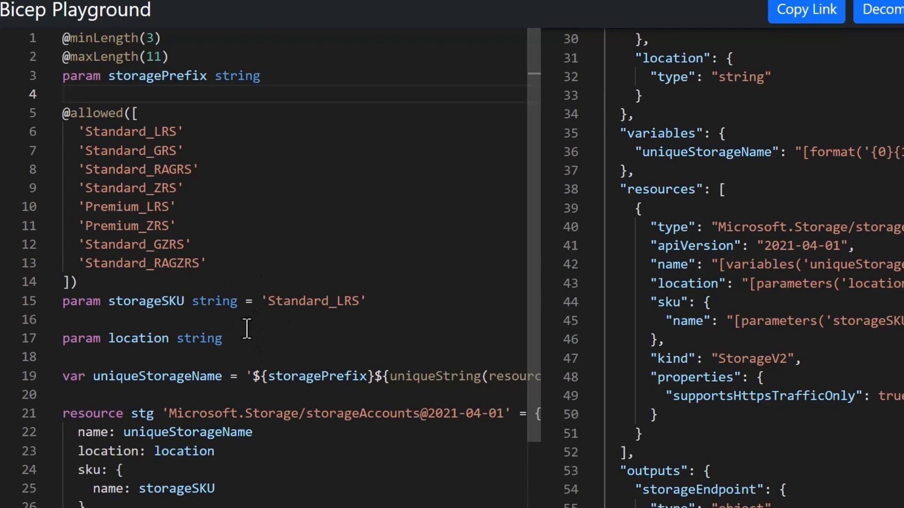
{"action": "scroll", "scroll_direction": "down", "scroll_amount": 3}
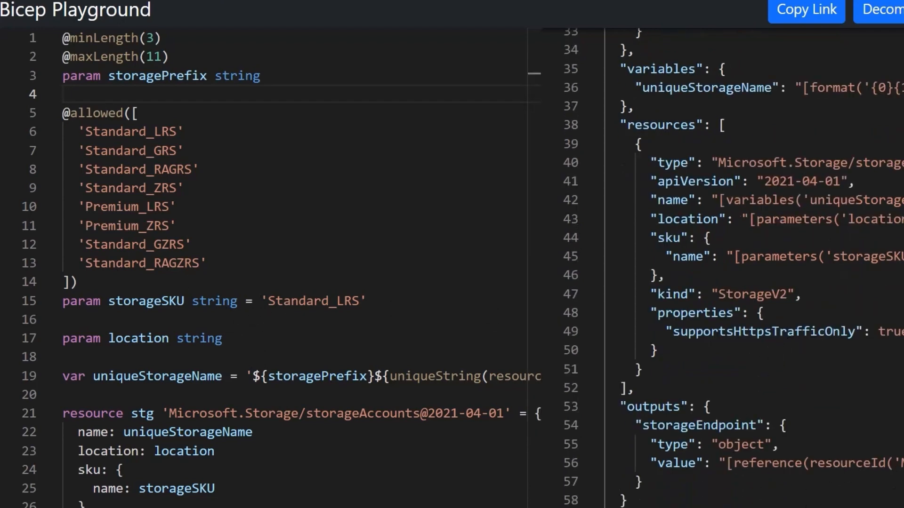
{"action": "scroll", "scroll_direction": "down", "scroll_amount": 3}
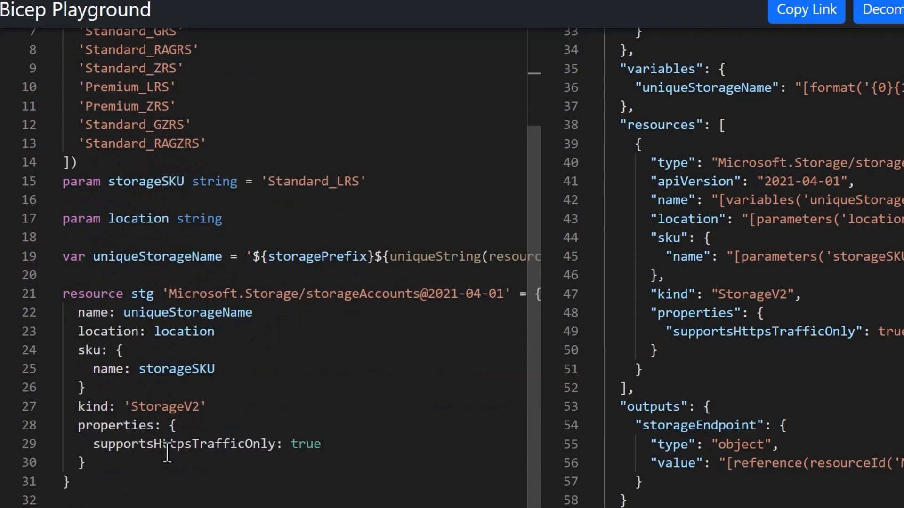
{"action": "scroll", "scroll_direction": "up", "scroll_amount": 3}
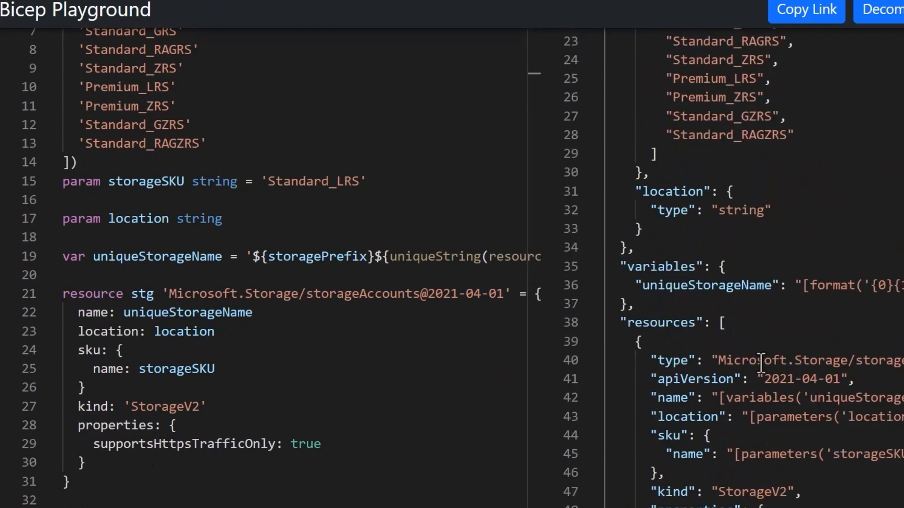
{"action": "scroll", "scroll_direction": "up", "scroll_amount": 3}
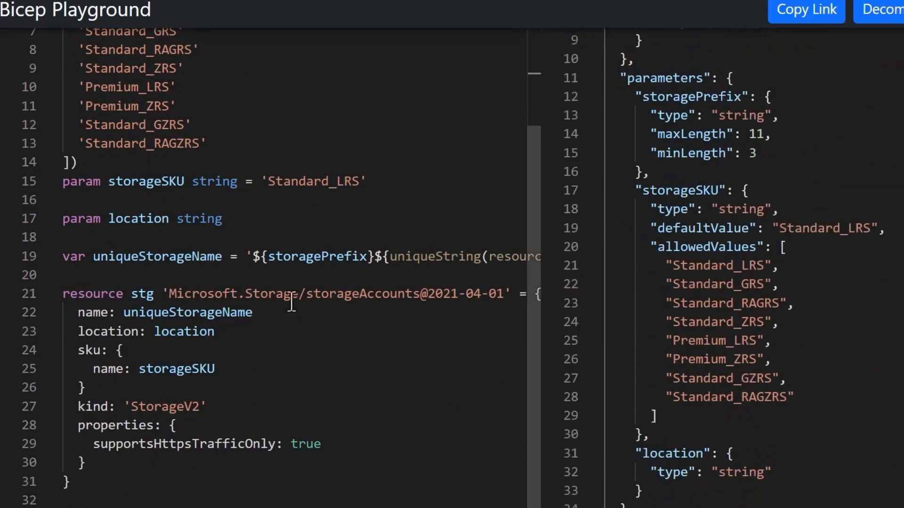
{"action": "left_click", "coordinate": [253, 312]}
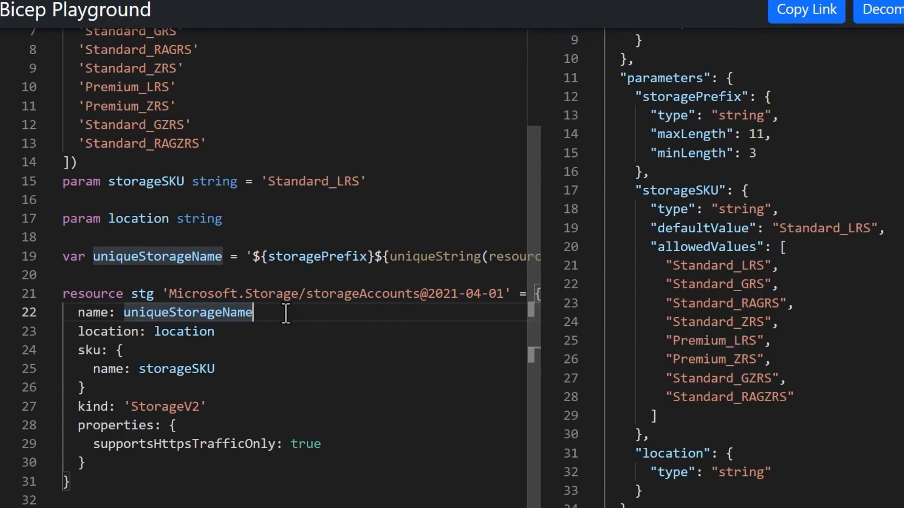
Follow the Bicep documentation link in the Azure Bicep README to Microsoft Learn
{"action": "scroll", "scroll_direction": "up", "scroll_amount": 3}
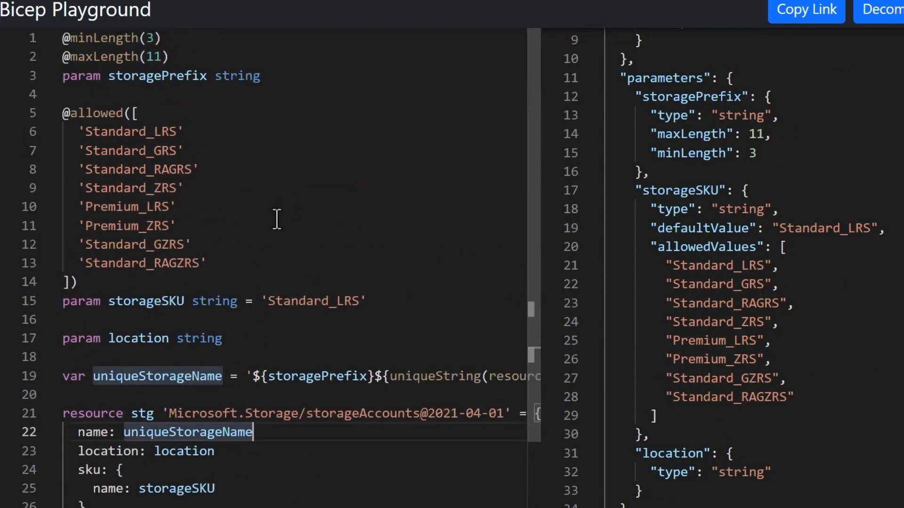
{"action": "scroll", "scroll_direction": "down", "scroll_amount": 3}
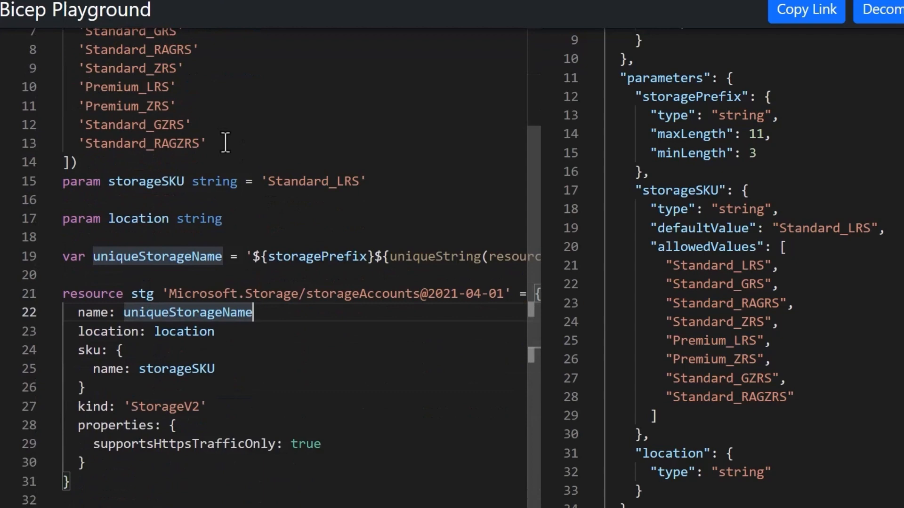
{"action": "mouse_move", "coordinate": [122, 134]}
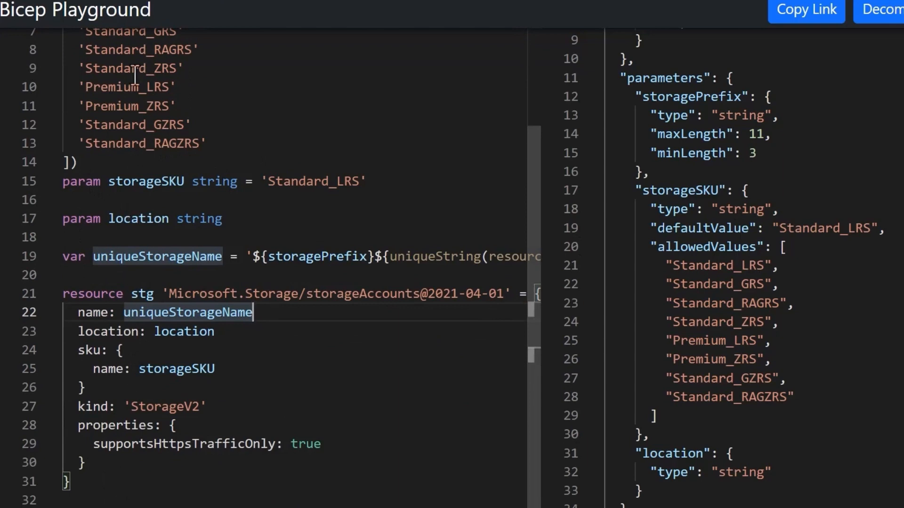
{"action": "scroll", "scroll_direction": "down", "scroll_amount": 3}
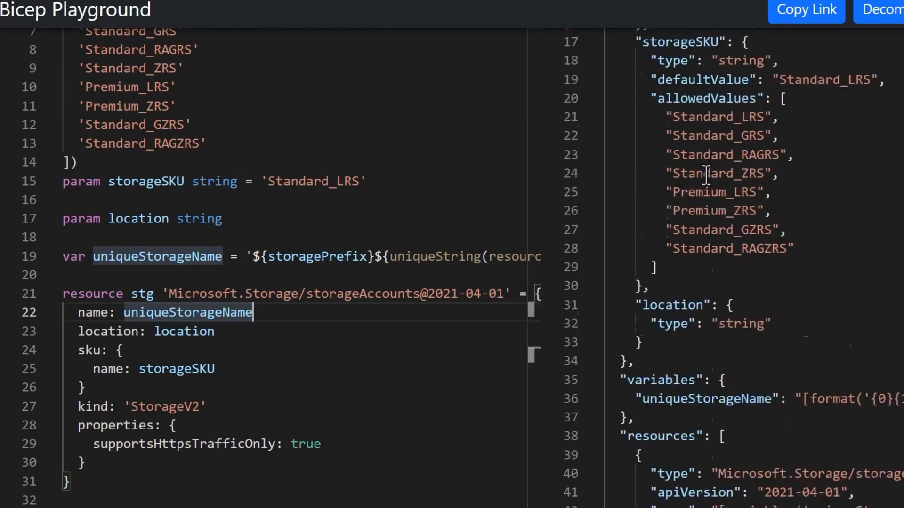
{"action": "scroll", "scroll_direction": "down", "scroll_amount": 3}
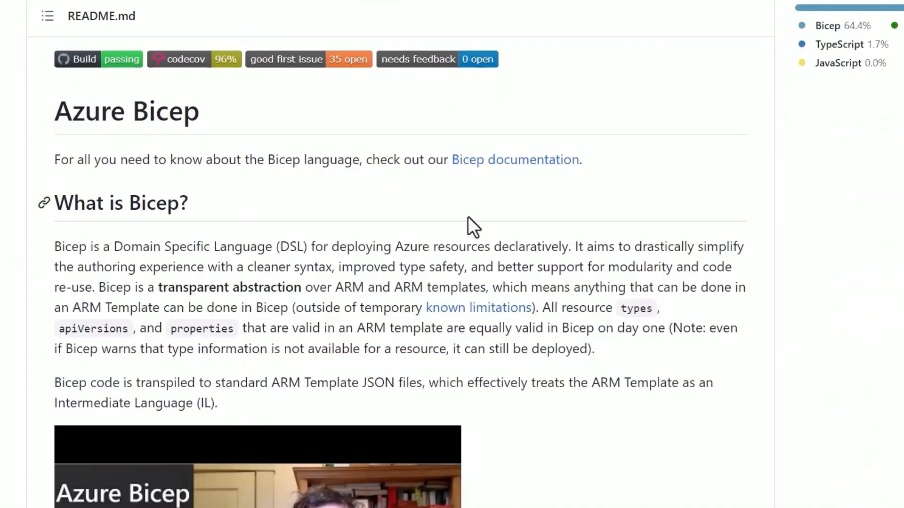
{"action": "mouse_move", "coordinate": [725, 246]}
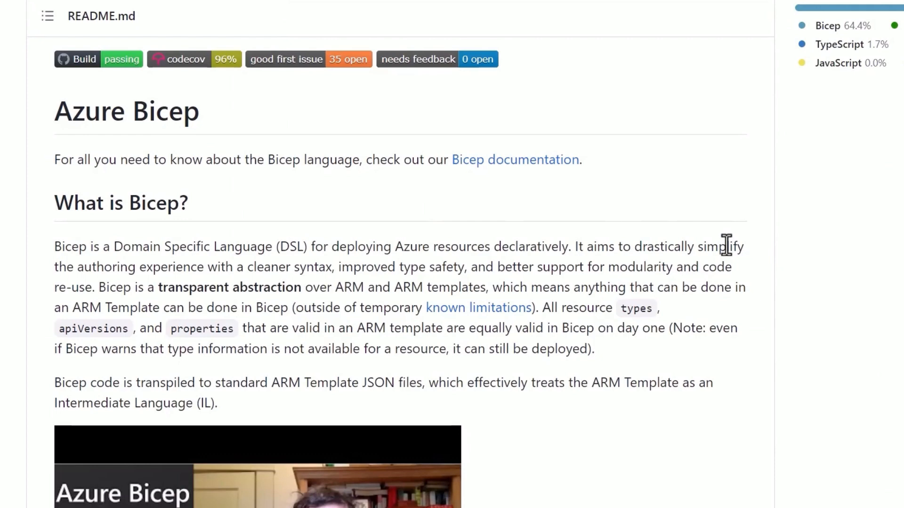
{"action": "mouse_move", "coordinate": [584, 251]}
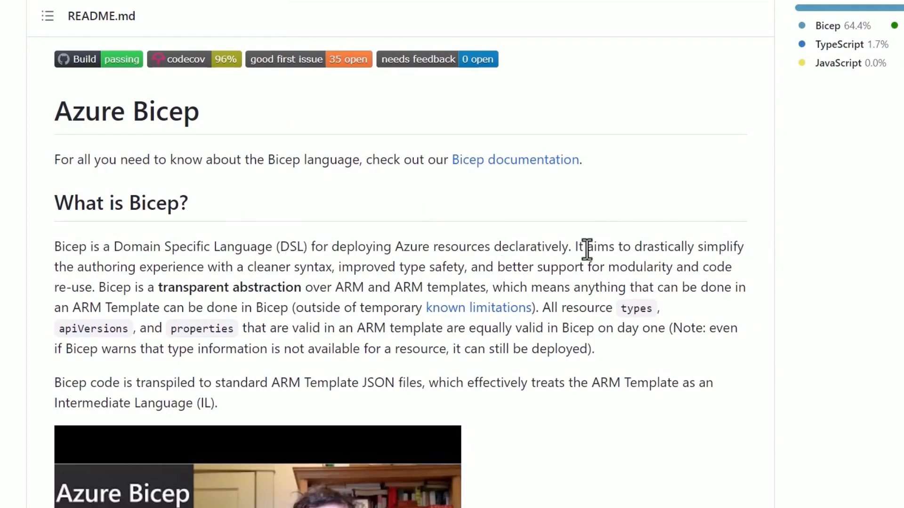
{"action": "mouse_move", "coordinate": [669, 243]}
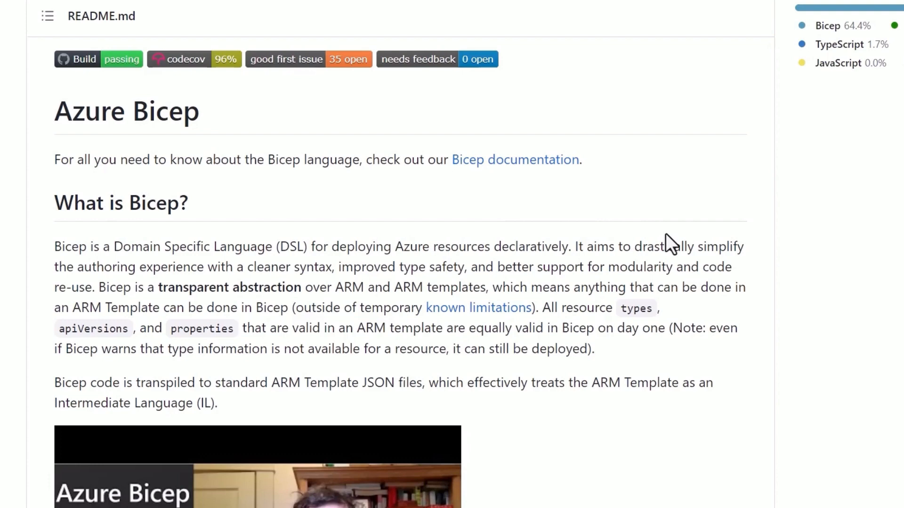
{"action": "mouse_move", "coordinate": [668, 239]}
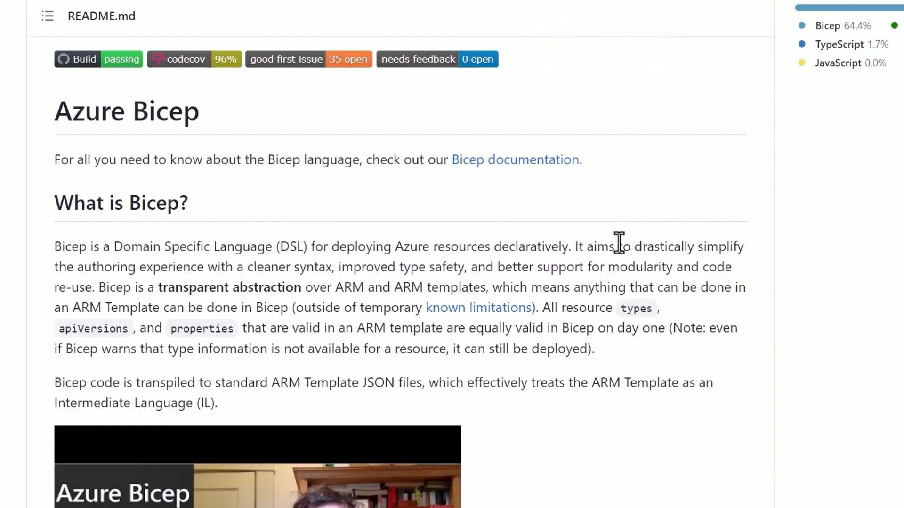
{"action": "mouse_move", "coordinate": [628, 252]}
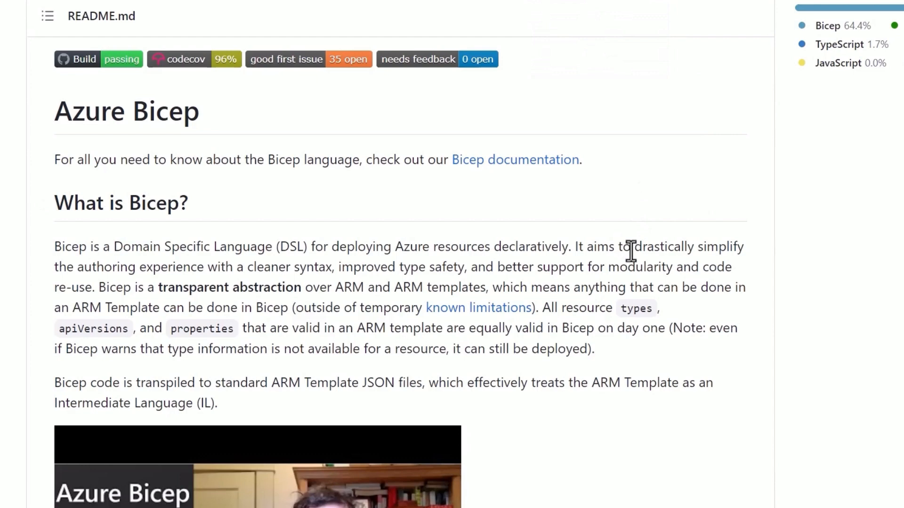
{"action": "mouse_move", "coordinate": [651, 166]}
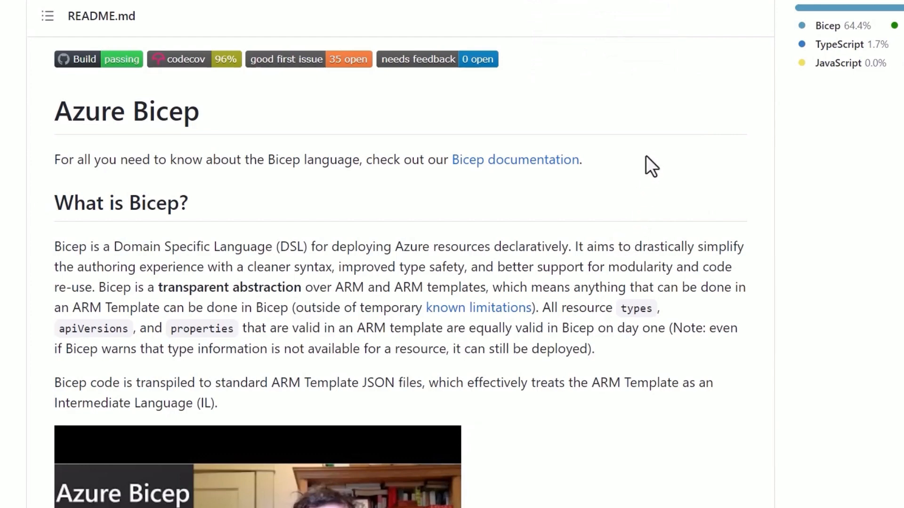
{"action": "left_click", "coordinate": [515, 160]}
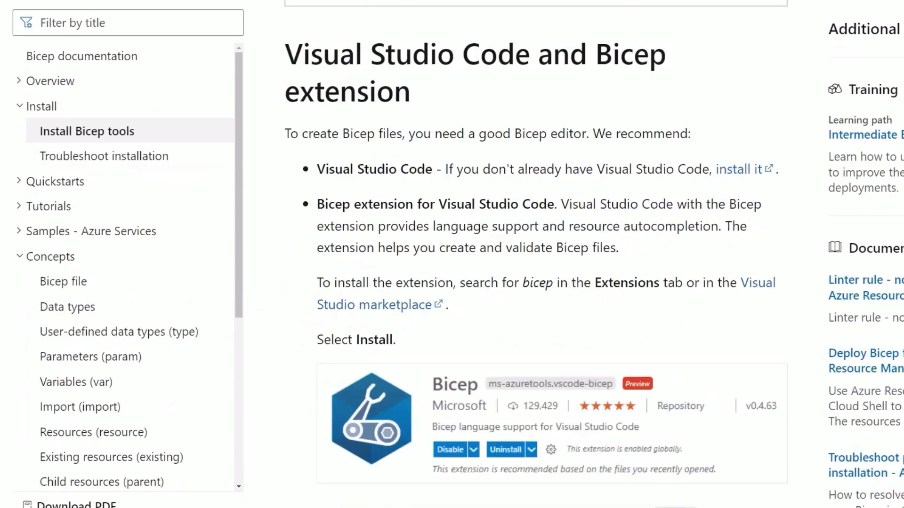
{"action": "scroll", "scroll_direction": "down", "scroll_amount": 3}
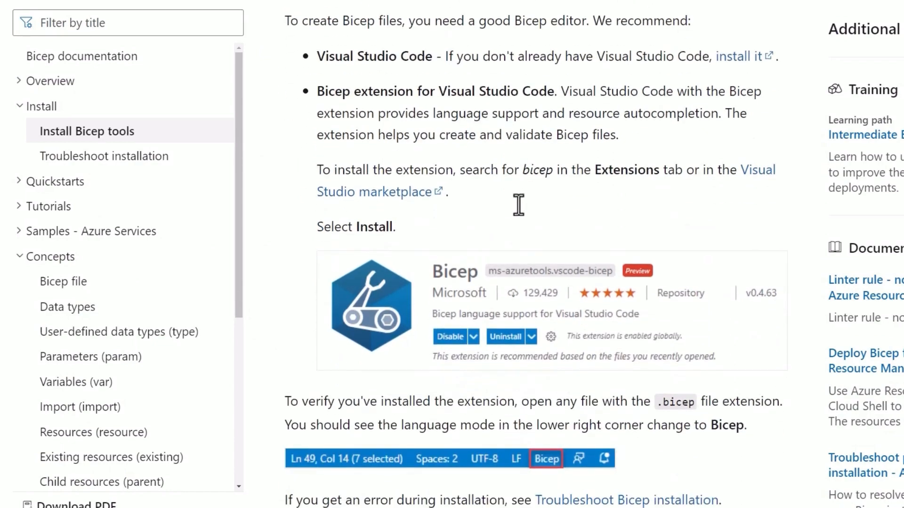
{"action": "scroll", "scroll_direction": "down", "scroll_amount": 3}
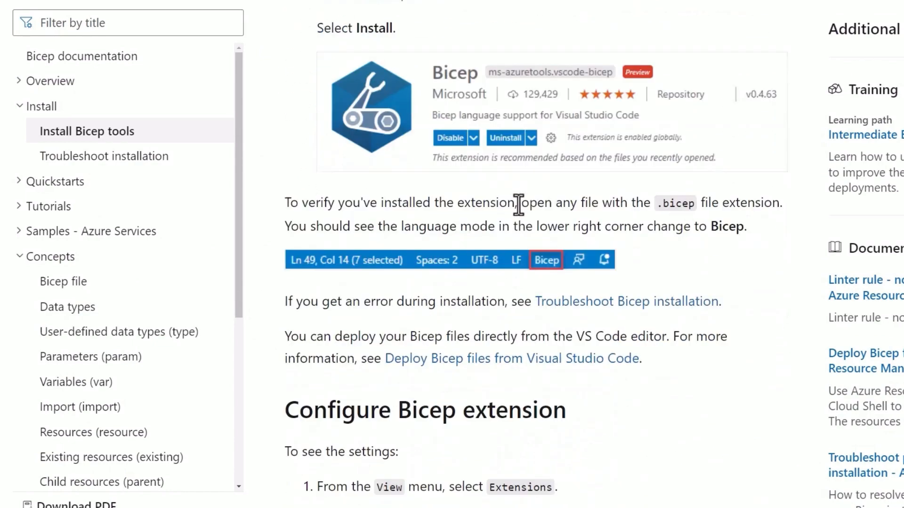
{"action": "scroll", "scroll_direction": "down", "scroll_amount": 3}
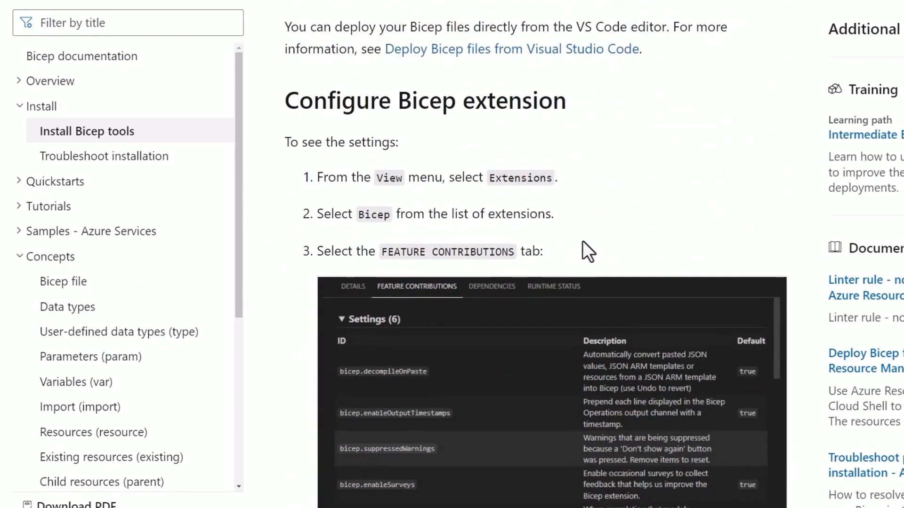
{"action": "scroll", "scroll_direction": "down", "scroll_amount": 3}
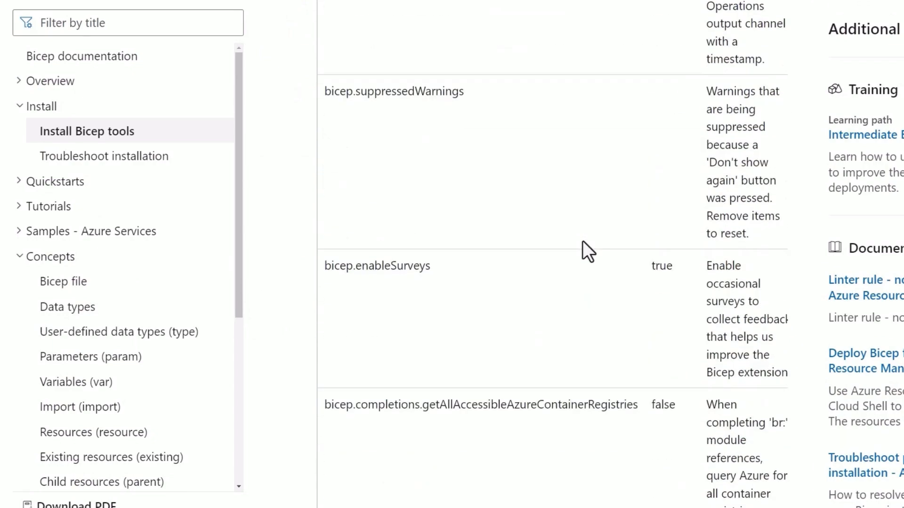
{"action": "scroll", "scroll_direction": "up", "scroll_amount": 3}
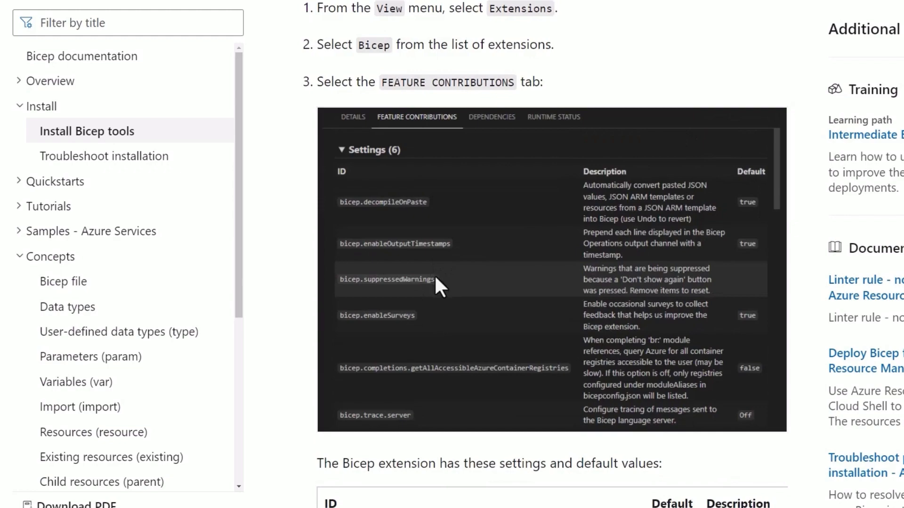
{"action": "scroll", "scroll_direction": "up", "scroll_amount": 3}
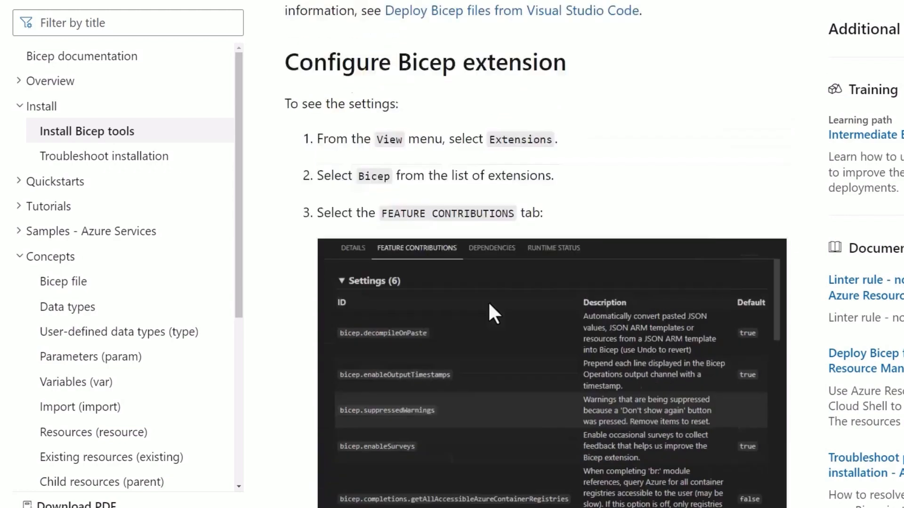
{"action": "scroll", "scroll_direction": "up", "scroll_amount": 3}
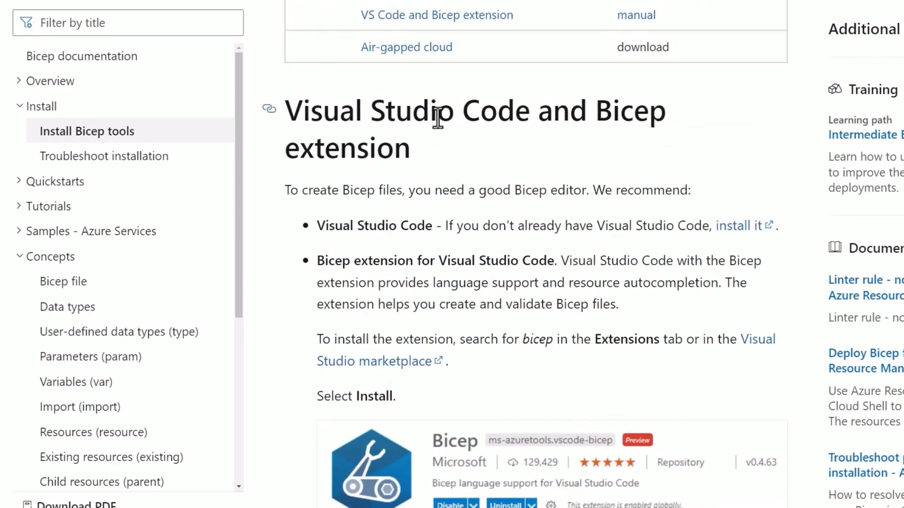
{"action": "mouse_move", "coordinate": [477, 298]}
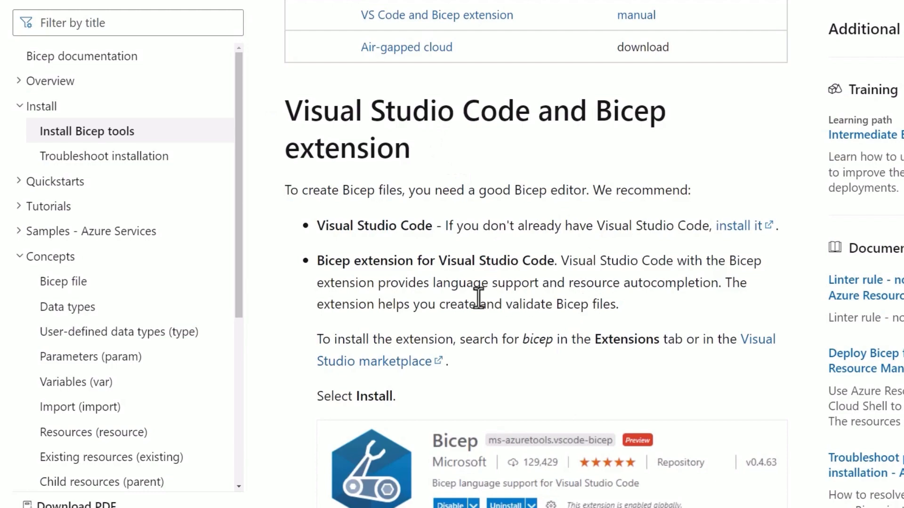
{"action": "mouse_move", "coordinate": [570, 285]}
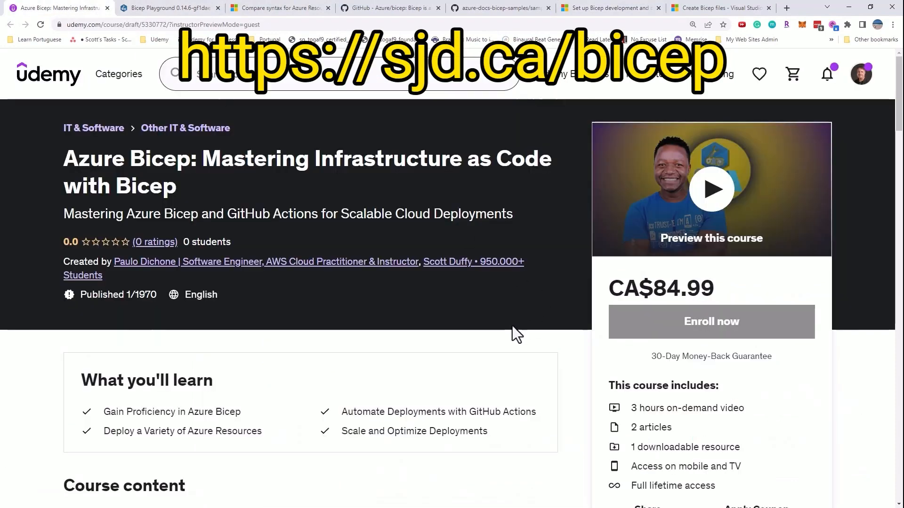
{"action": "mouse_move", "coordinate": [415, 309]}
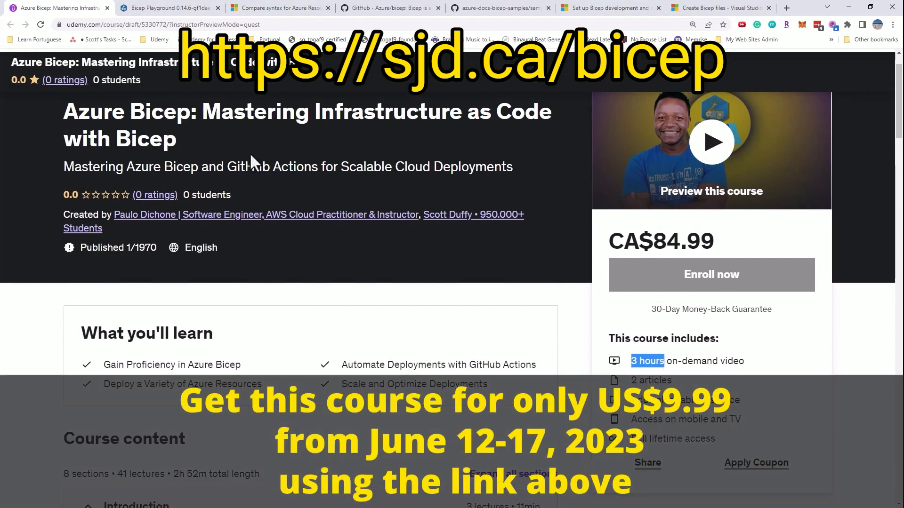
Browse the Azure Bicep course page and expand the Deep Dive: Bicep Language and Syntax section
{"action": "scroll", "scroll_direction": "down", "scroll_amount": 3}
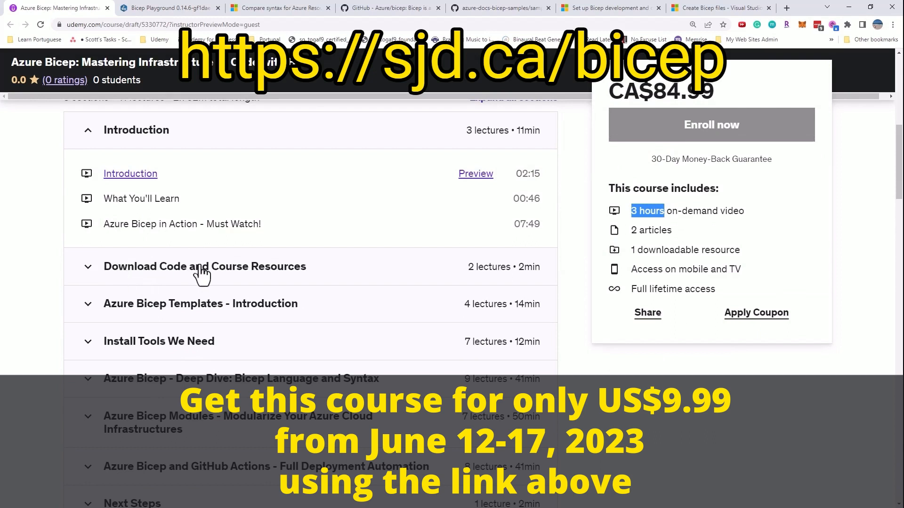
{"action": "mouse_move", "coordinate": [149, 332]}
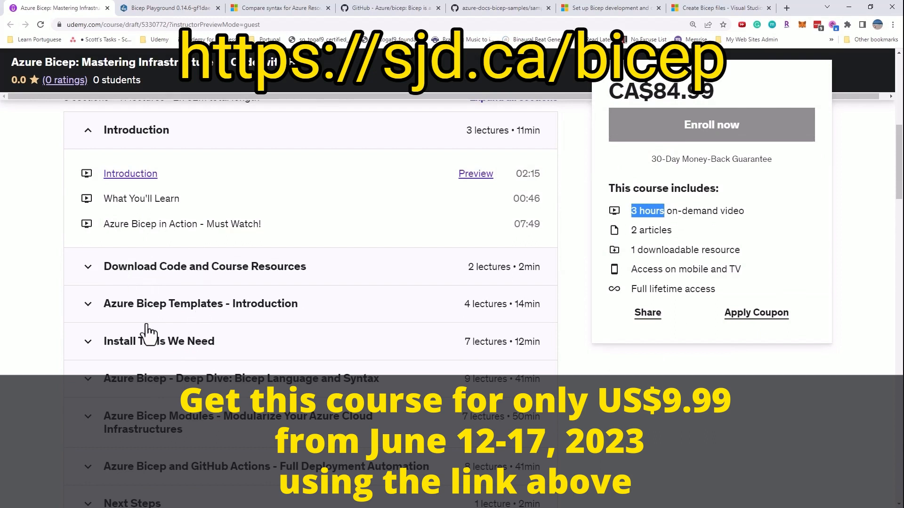
{"action": "scroll", "scroll_direction": "down", "scroll_amount": 3}
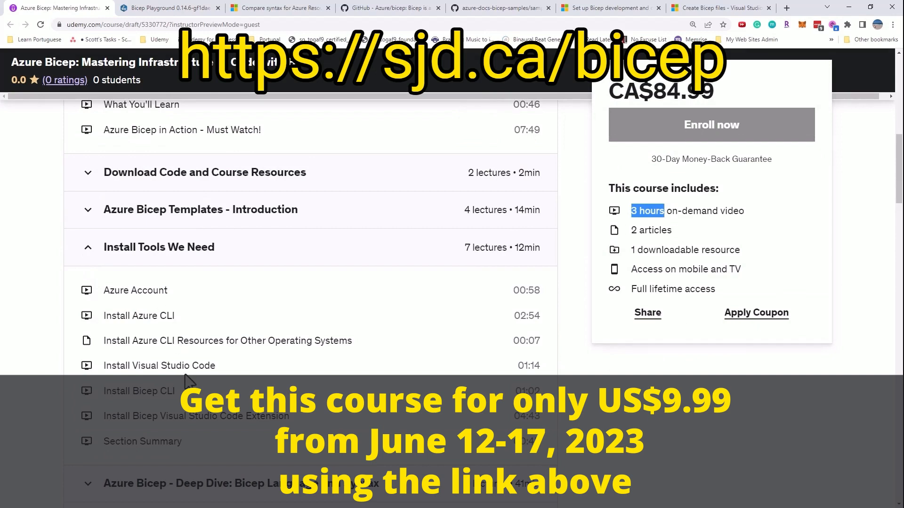
{"action": "scroll", "scroll_direction": "down", "scroll_amount": 3}
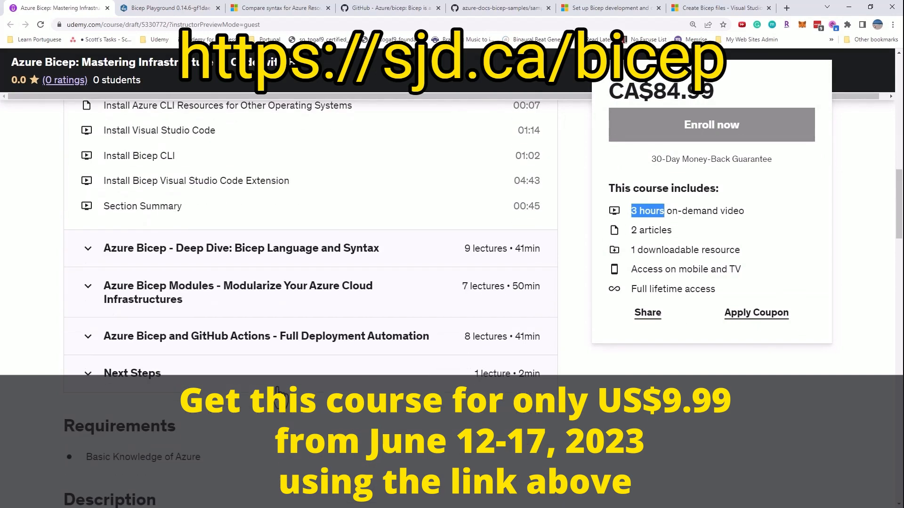
{"action": "mouse_move", "coordinate": [282, 256]}
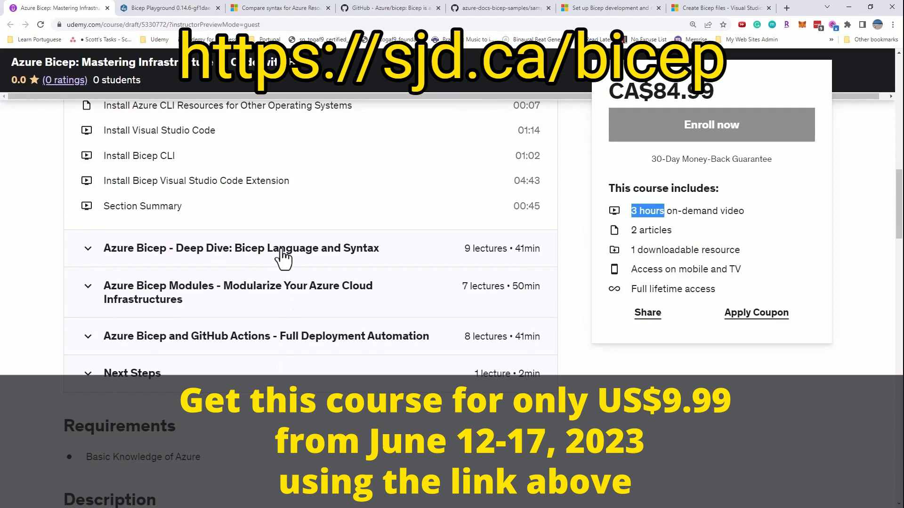
{"action": "left_click", "coordinate": [241, 248]}
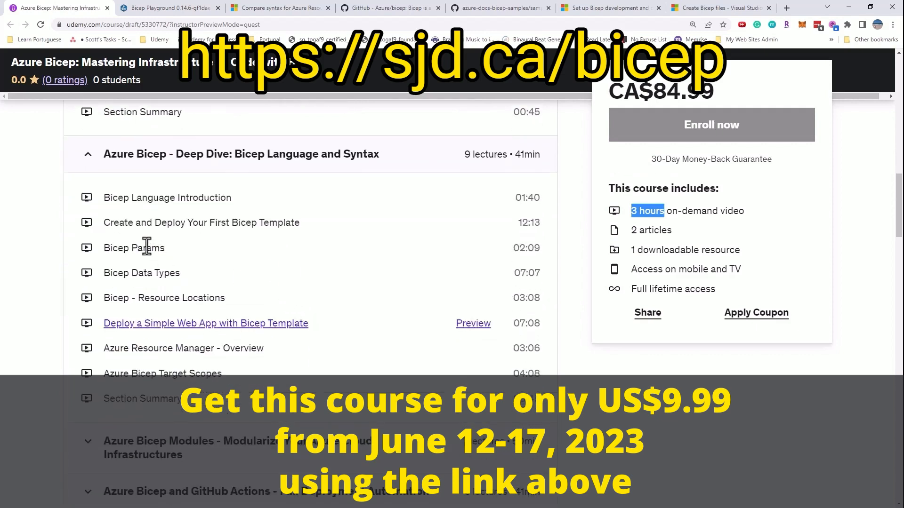
{"action": "mouse_move", "coordinate": [177, 373]}
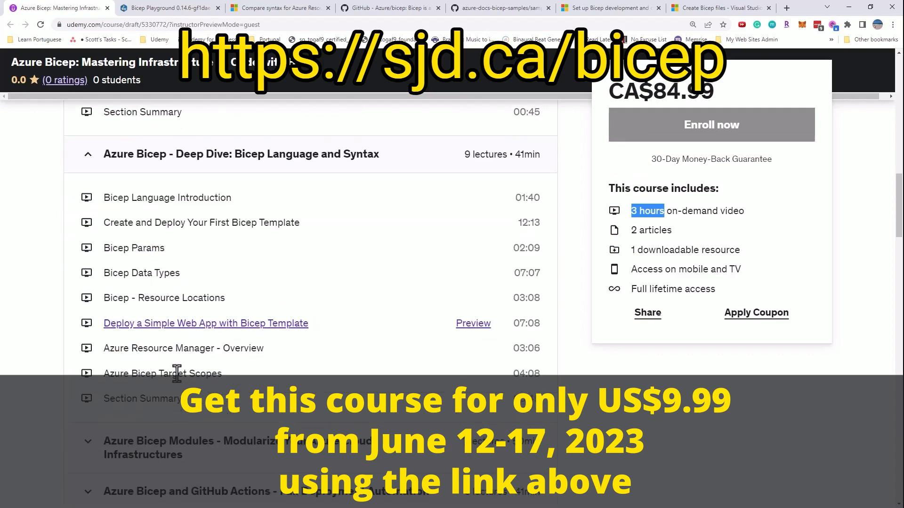
{"action": "scroll", "scroll_direction": "down", "scroll_amount": 3}
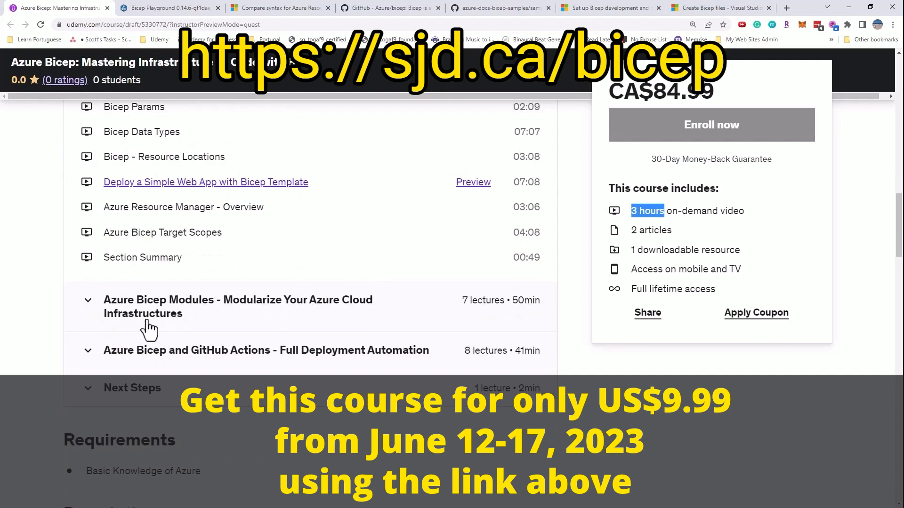
{"action": "scroll", "scroll_direction": "up", "scroll_amount": 3}
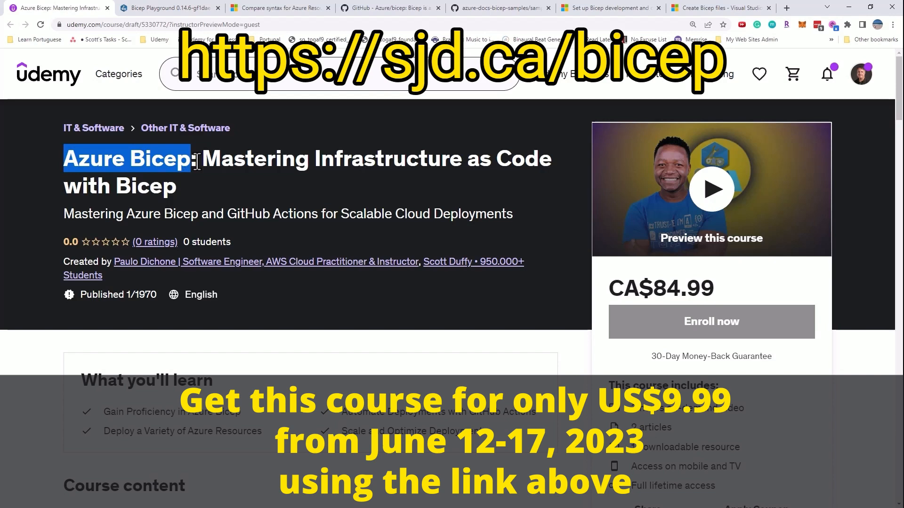
Expand another course content section, then return to the top showing the CA$16.99 discounted price
{"action": "left_click", "coordinate": [201, 163]}
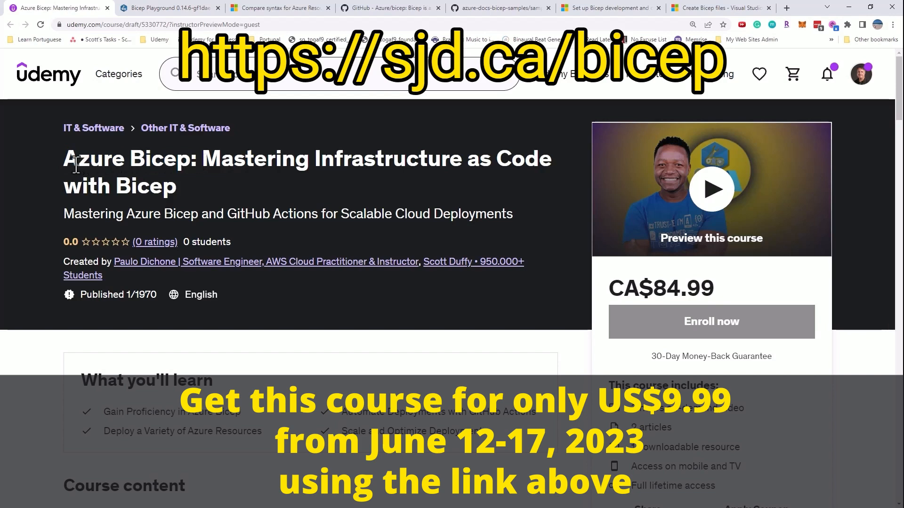
{"action": "mouse_move", "coordinate": [207, 186]}
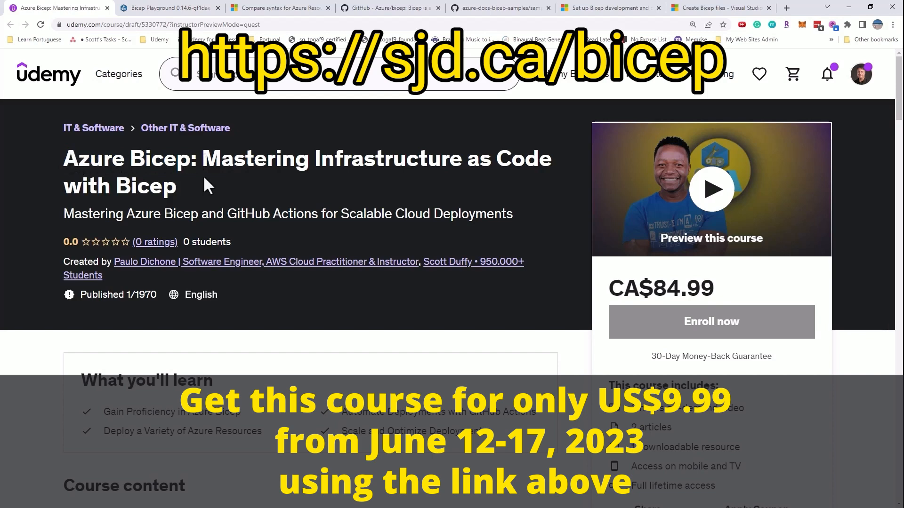
{"action": "mouse_move", "coordinate": [252, 204]}
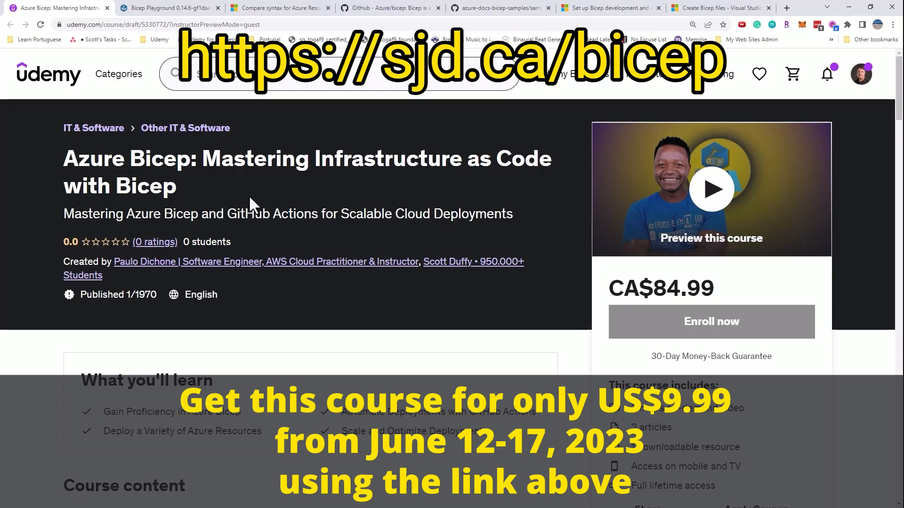
{"action": "scroll", "scroll_direction": "down", "scroll_amount": 3}
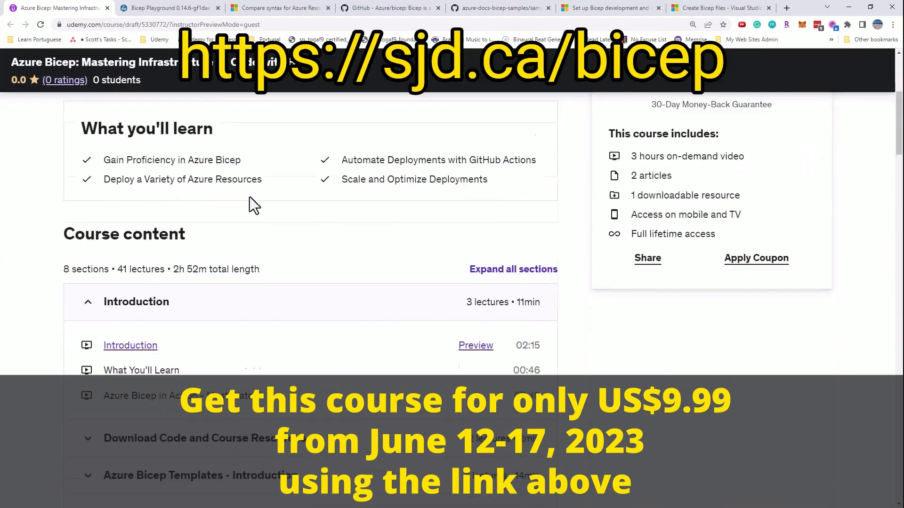
{"action": "scroll", "scroll_direction": "up", "scroll_amount": 3}
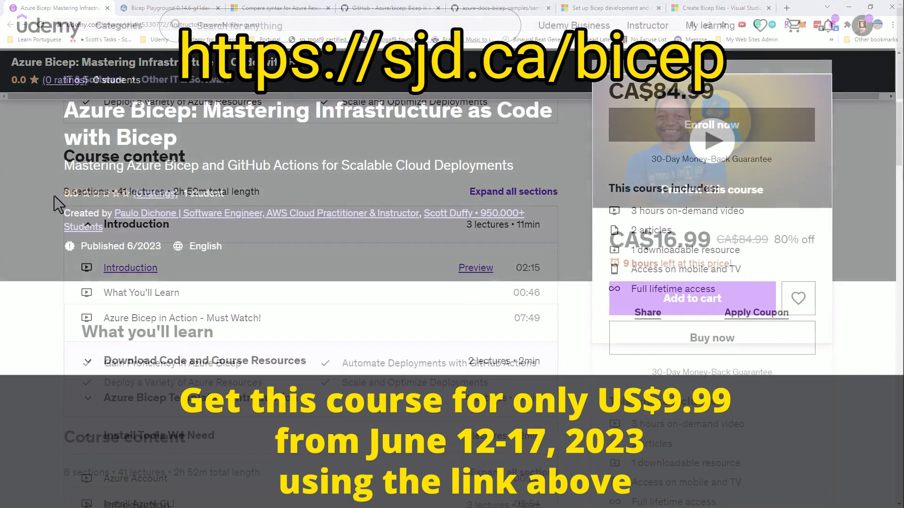
{"action": "scroll", "scroll_direction": "up", "scroll_amount": 3}
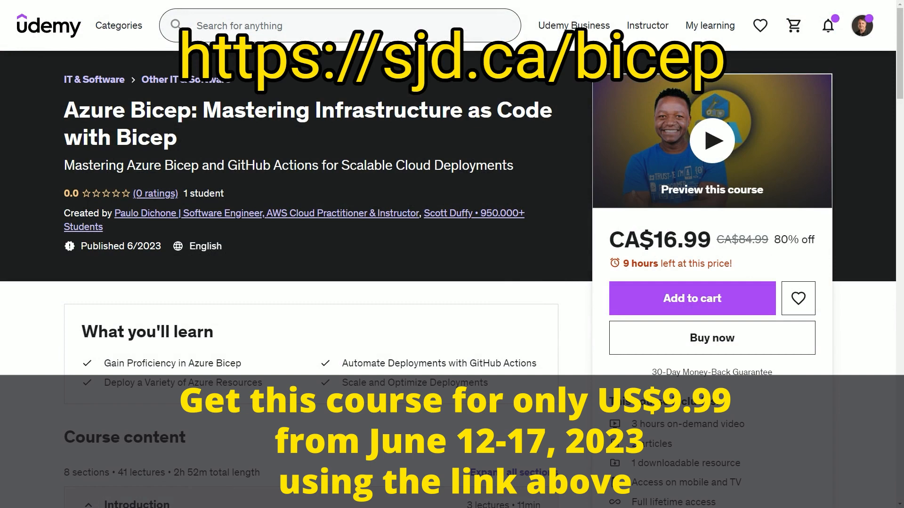